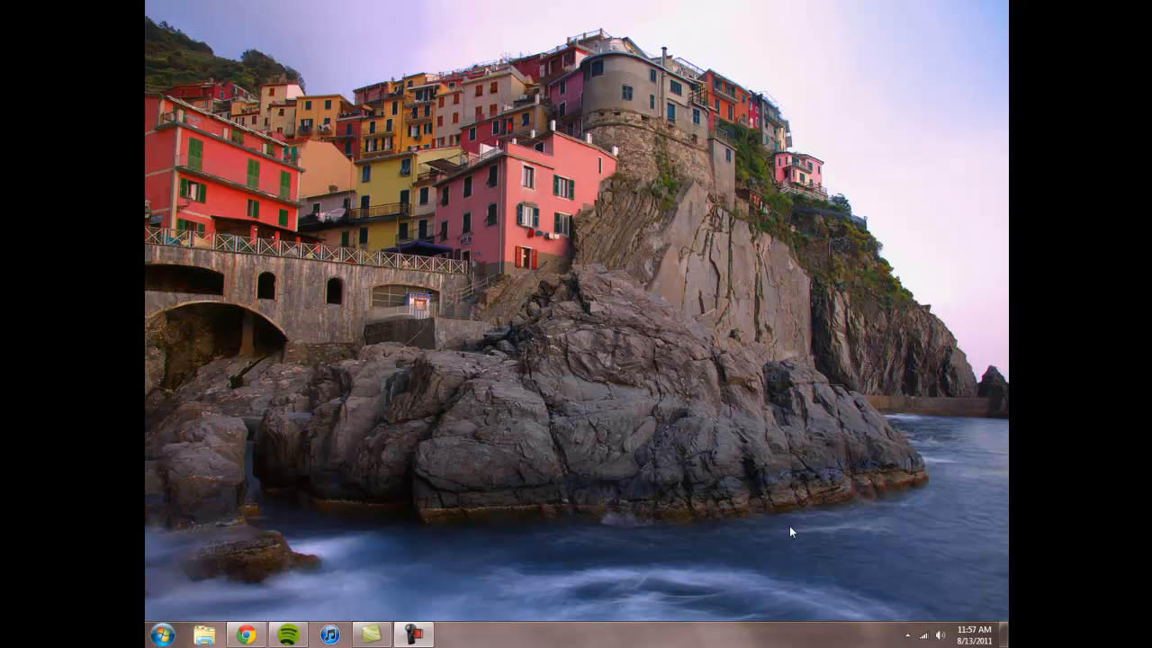
mouse_move(251, 635)
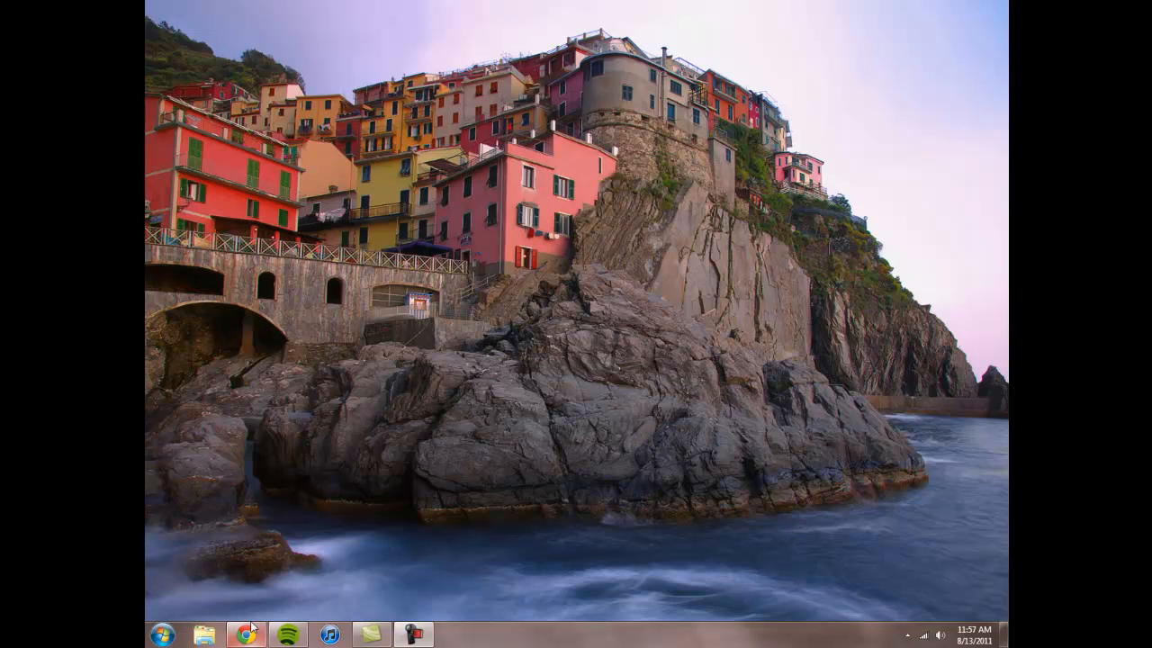
Launch the Malicious Software Removal Tool by searching 'mrt' from the Windows 7 Start menu
left_click(247, 634)
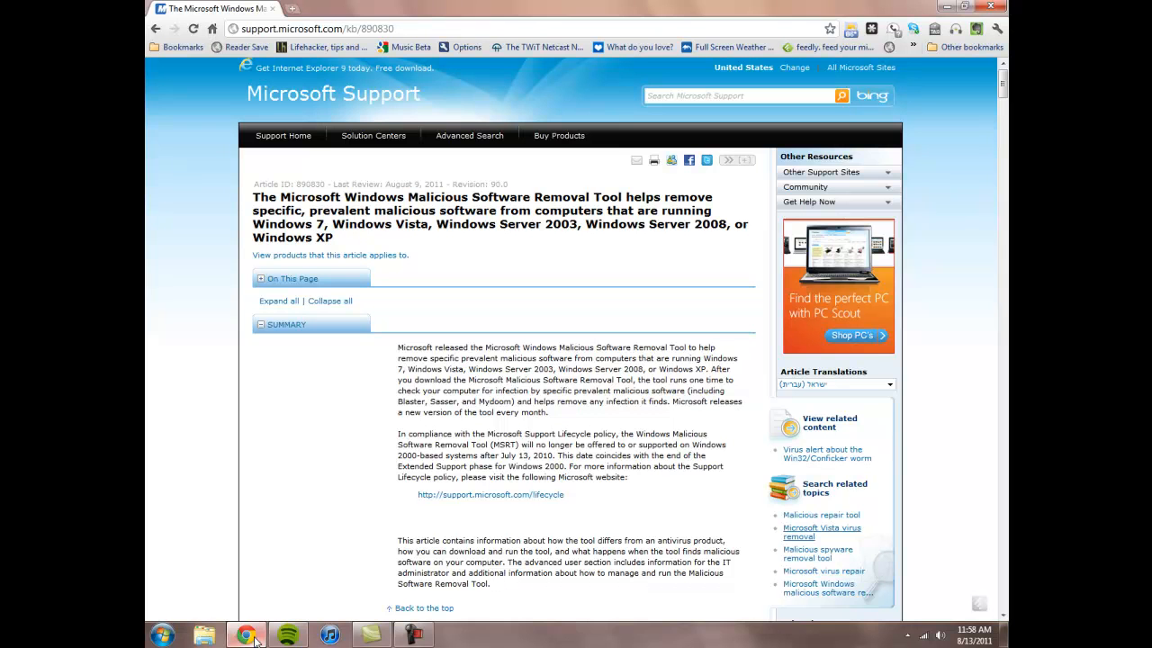
mouse_move(301, 573)
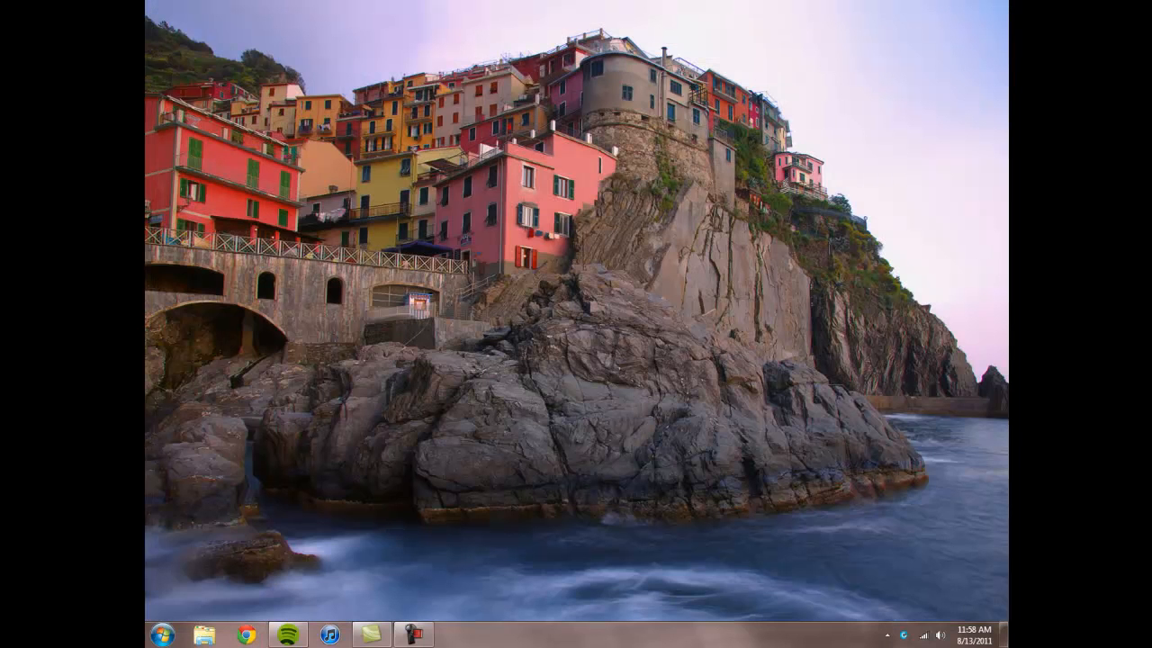
left_click(162, 634)
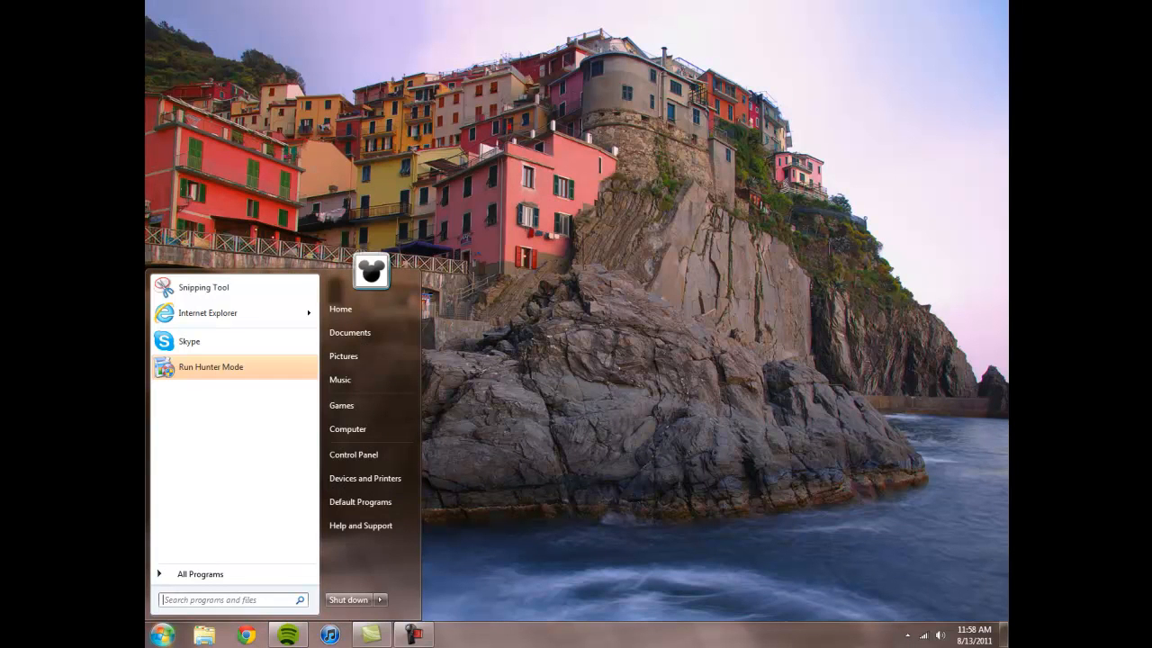
type("mrt")
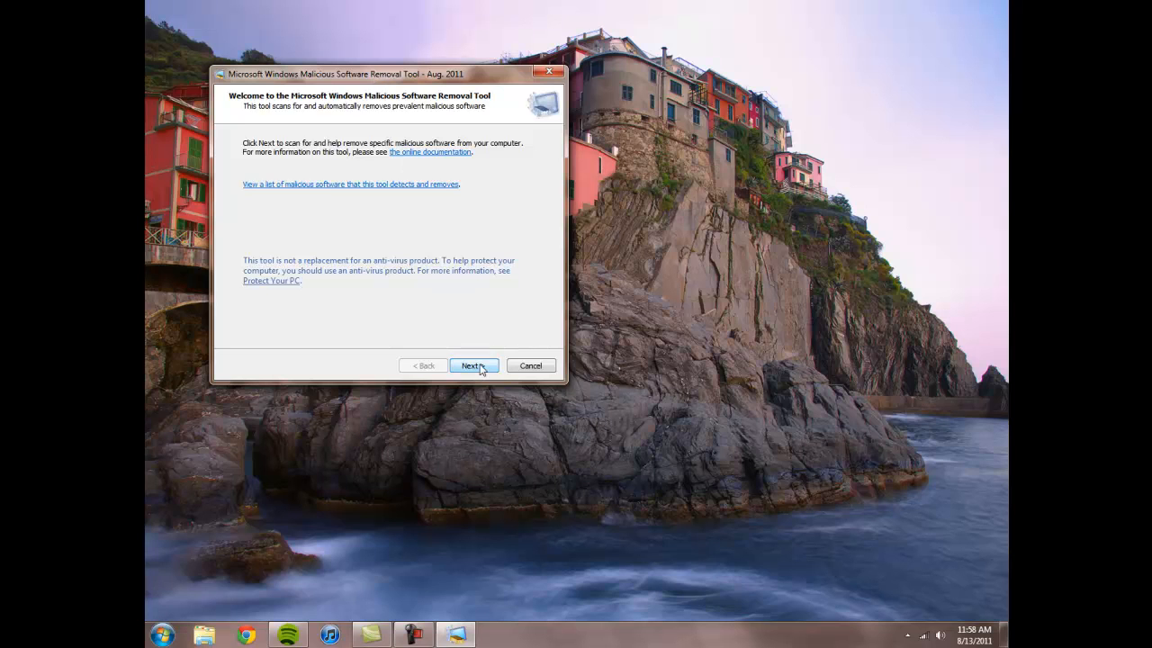
Advance past the welcome page to the scan type choices with Quick scan selected
left_click(472, 366)
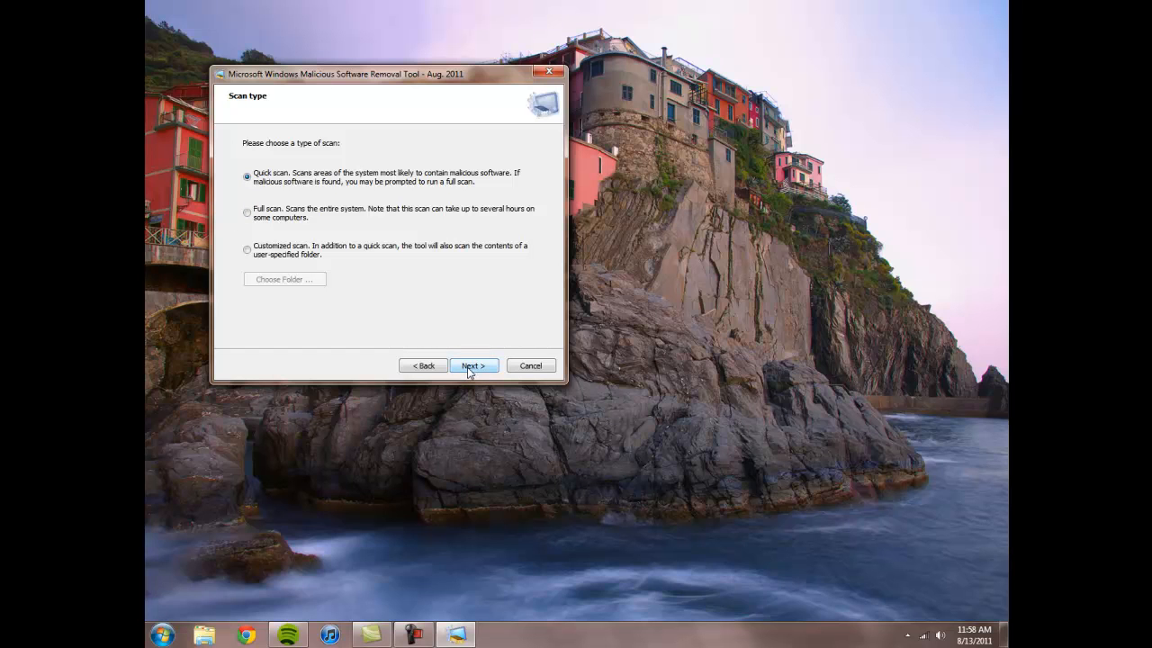
Run the Quick scan to a 'No malicious software was detected' result and finish
left_click(473, 365)
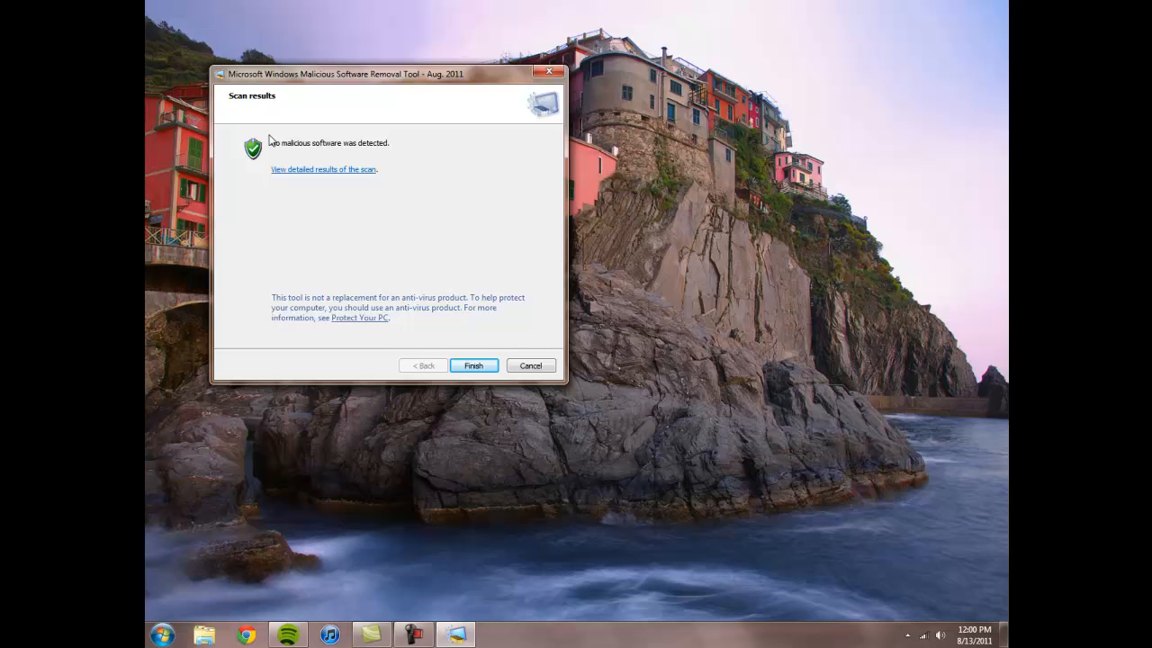
mouse_move(379, 155)
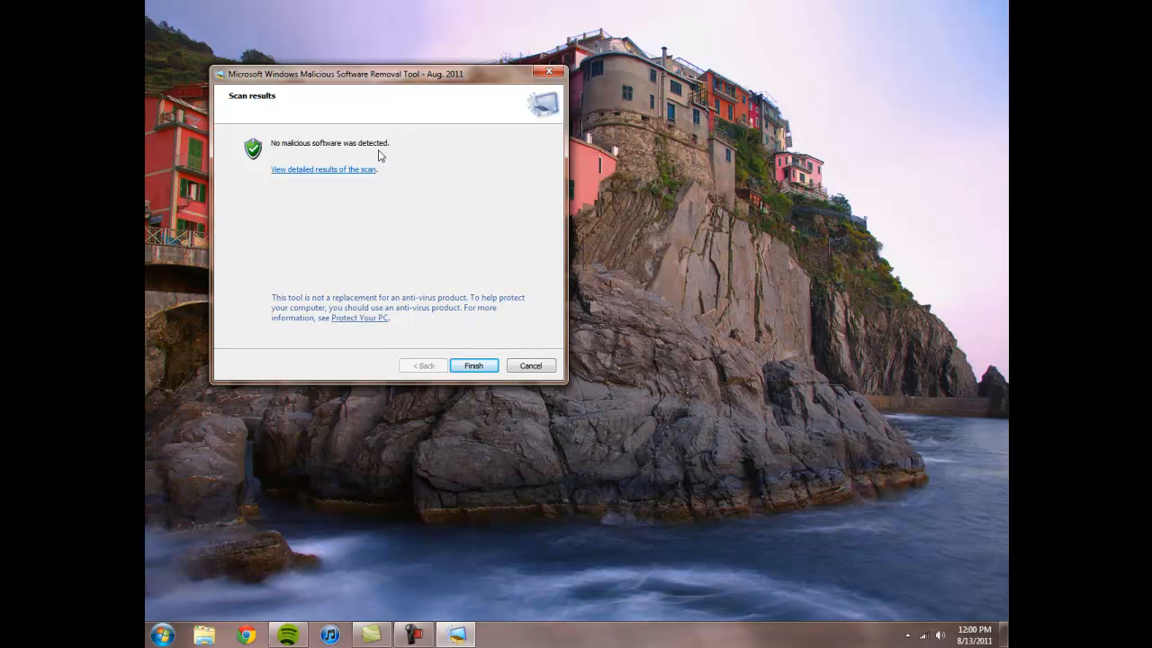
left_click(473, 365)
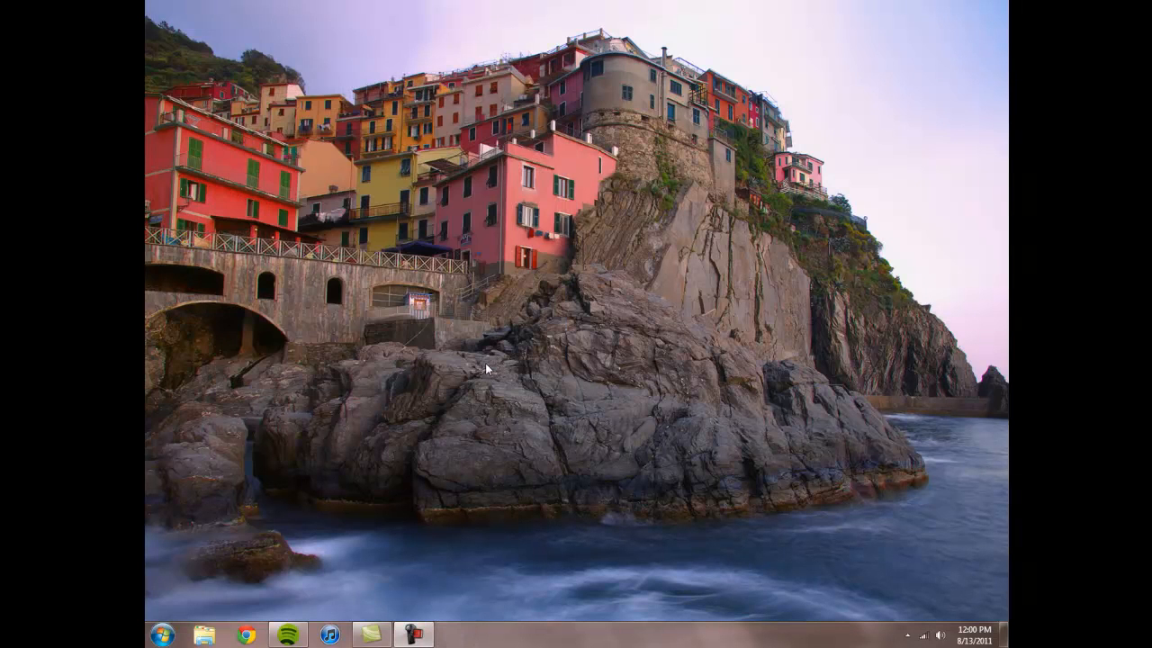